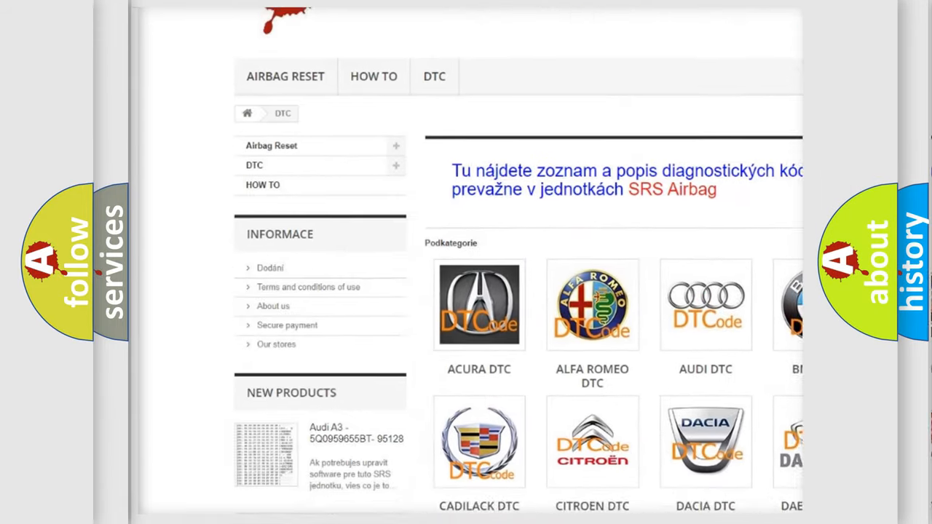
Open the AUDI DTC subcategory tile to list Audi diagnostic trouble codes.
scroll(down, 3)
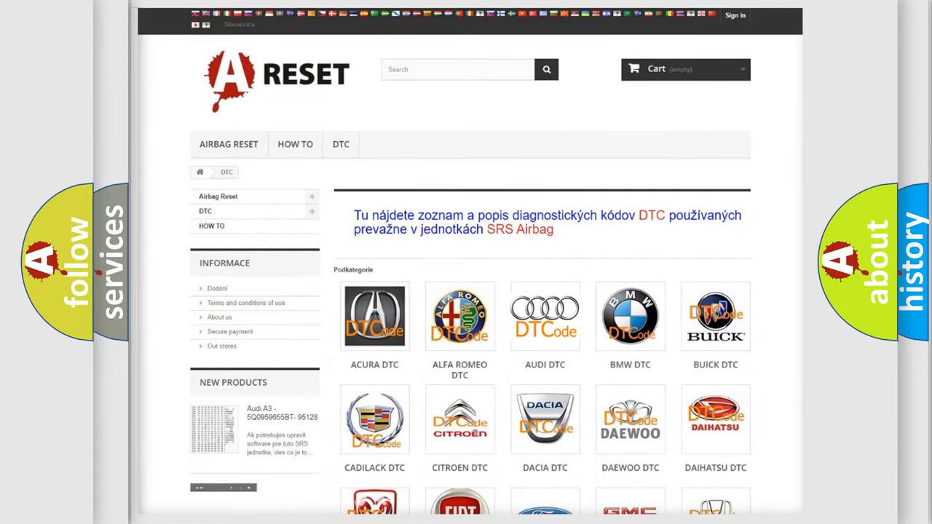
click(544, 316)
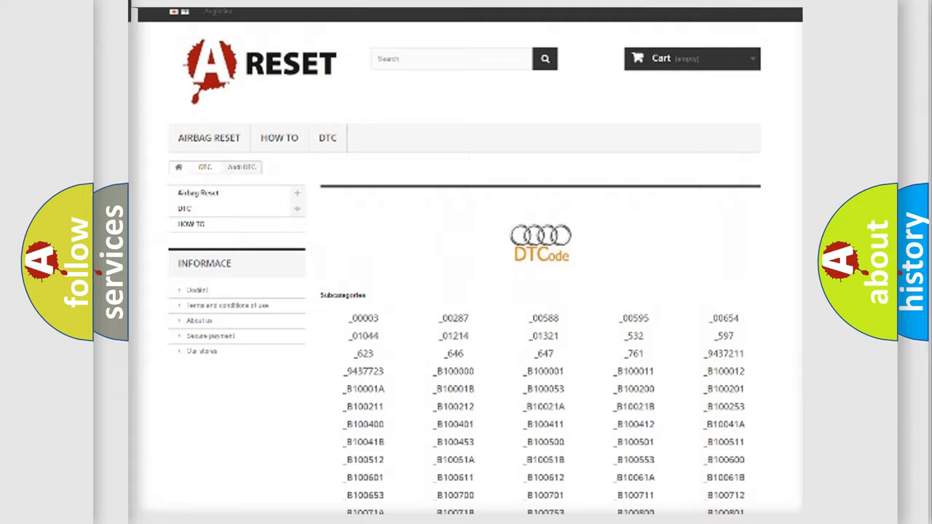